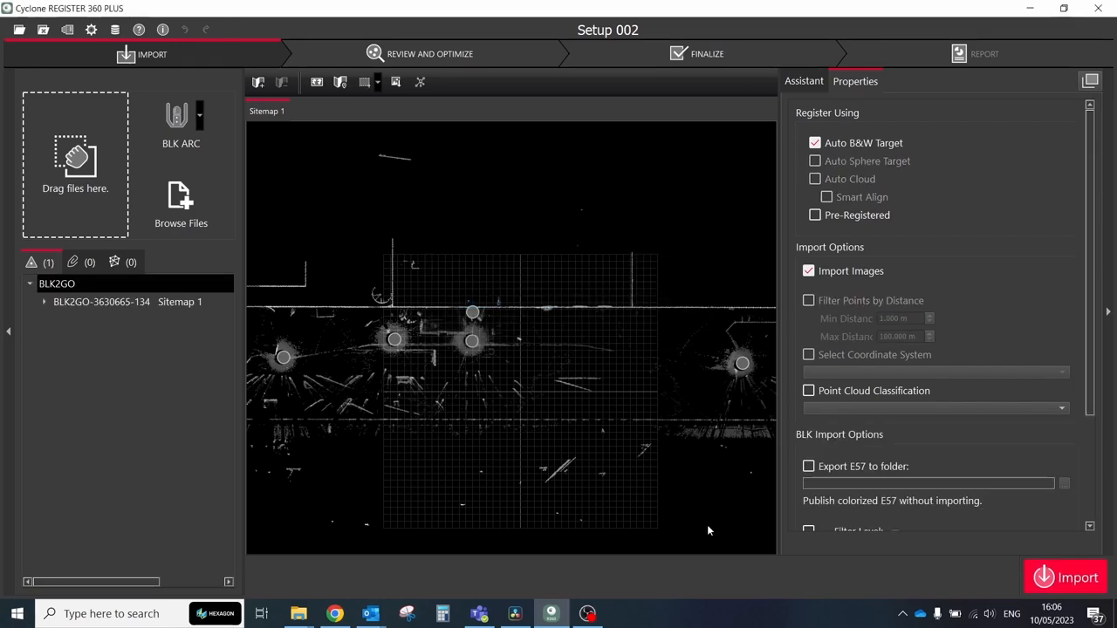
# Step: Enable Point Cloud Classification for the BLK2GO import and set it to Outdoor
pyautogui.scroll(-3)
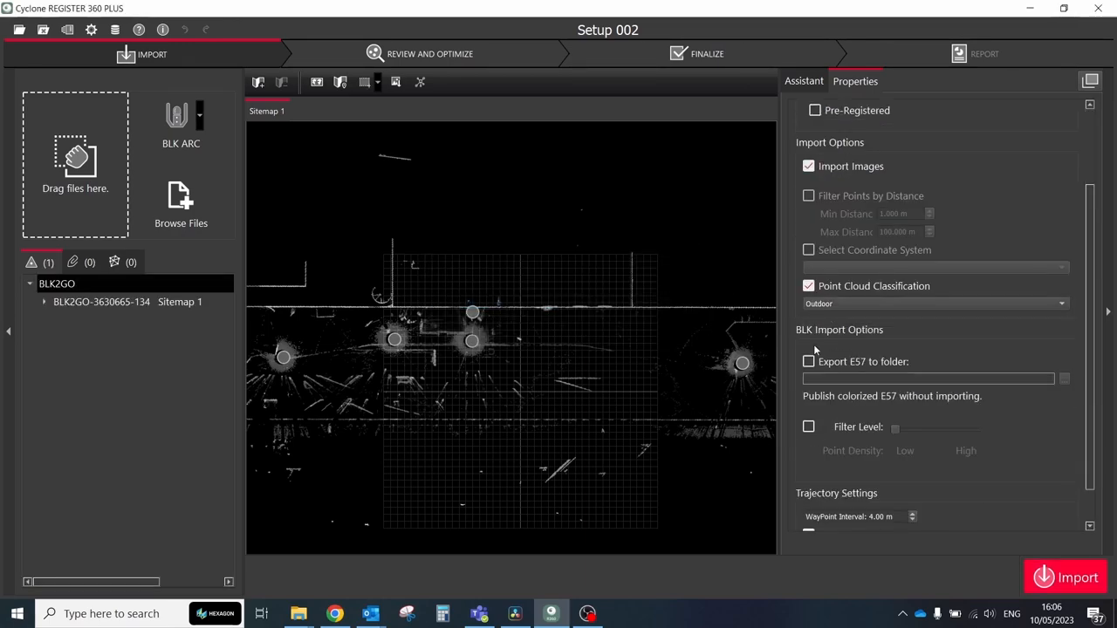
pyautogui.click(1077, 577)
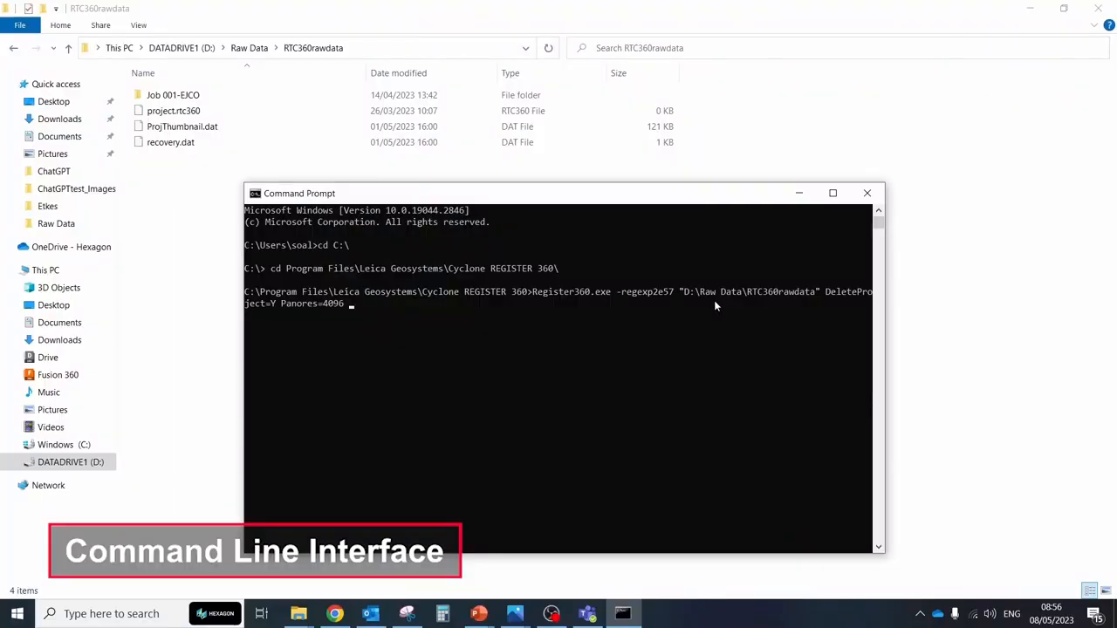
# Step: Append 'Bundlede57s=' after Panores=4096 on the Register360.exe export line
pyautogui.write('V')
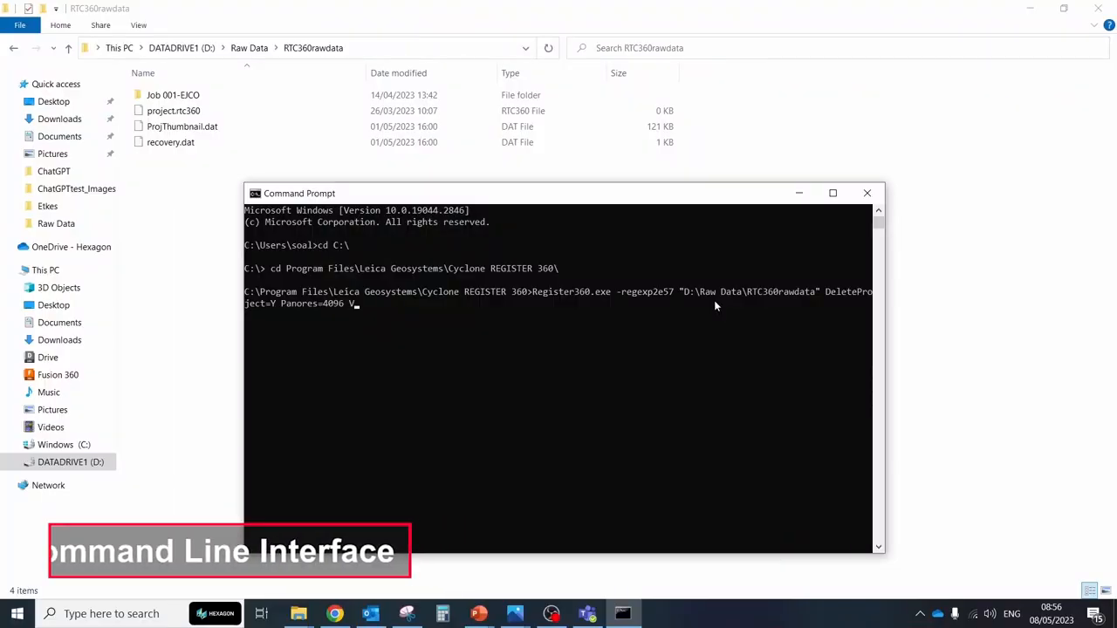
pyautogui.write('undle')
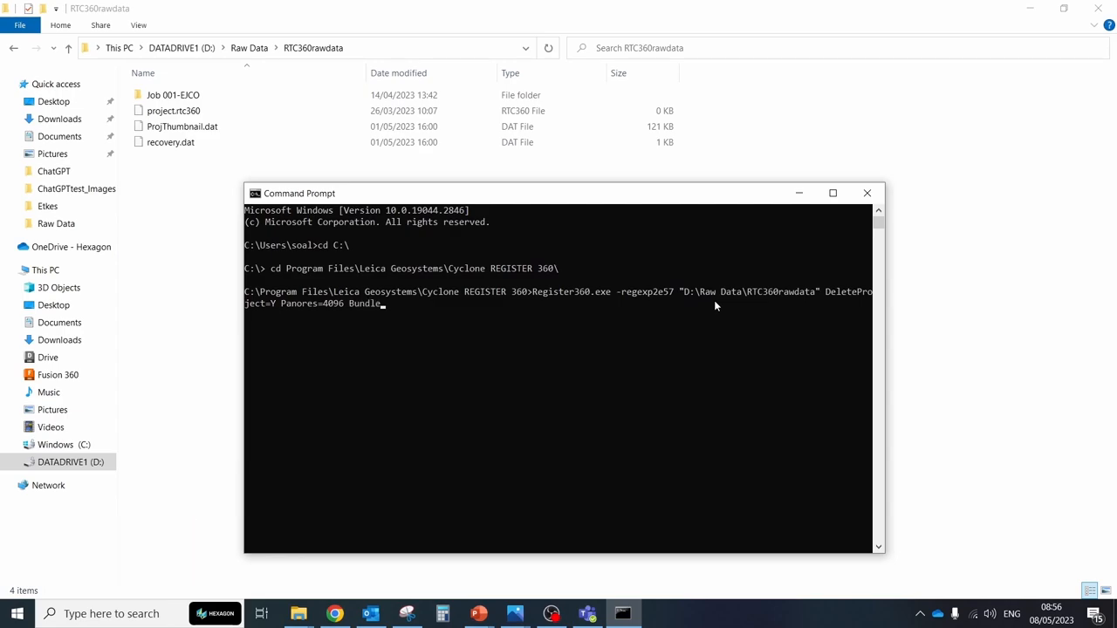
pyautogui.write('d')
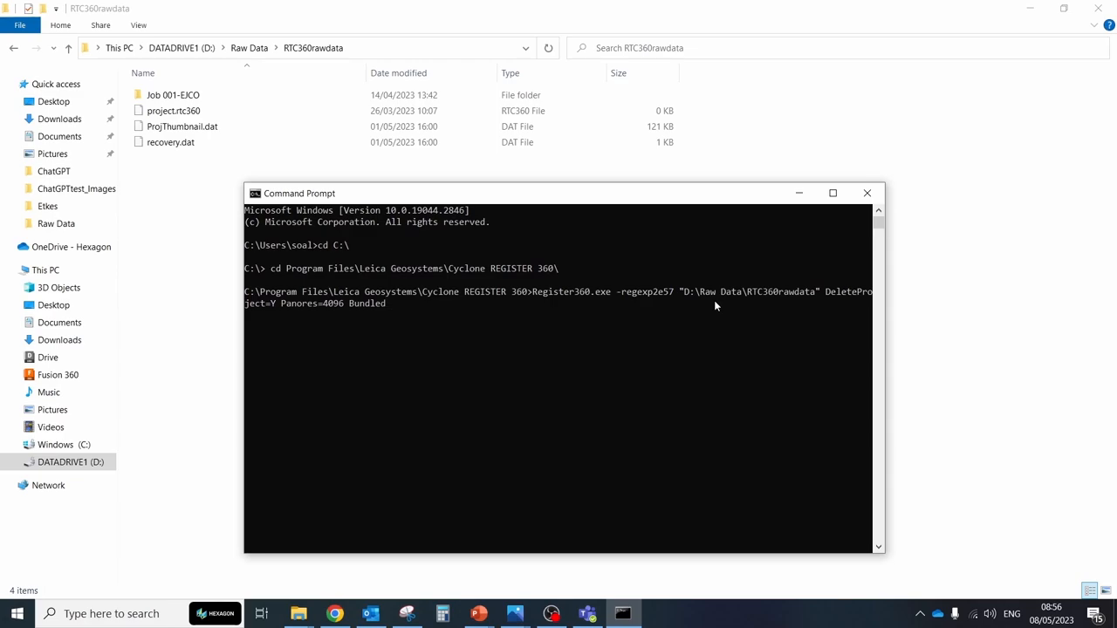
pyautogui.write('e57s=')
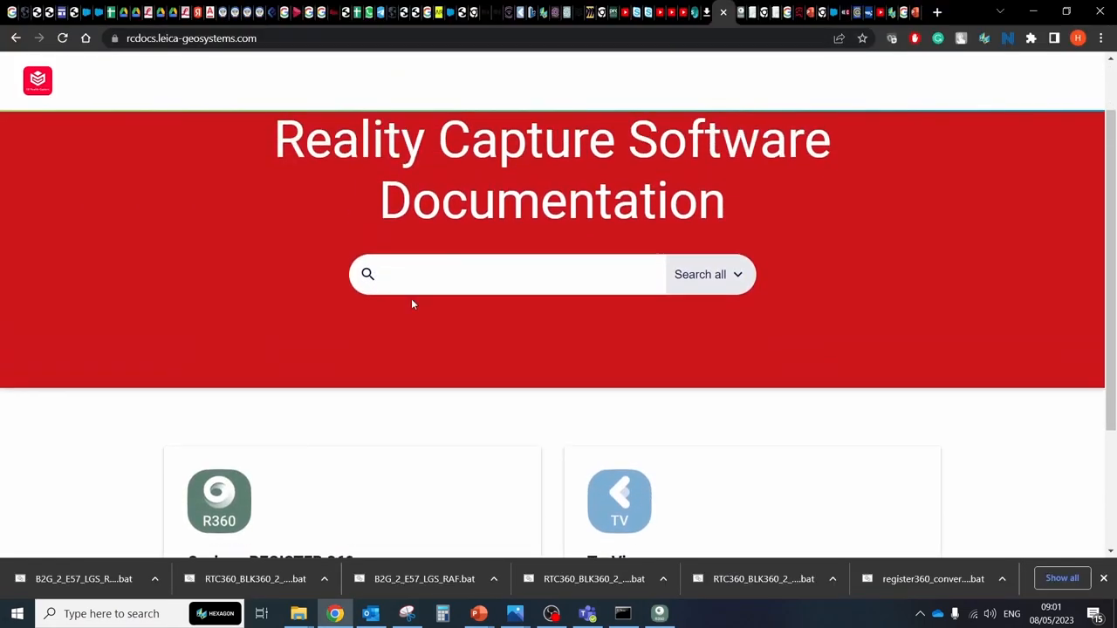
# Step: Search rcdocs for 'cli' and browse the Cyclone Command Line Interface B2G to E57 and LGS pages
pyautogui.write('cli')
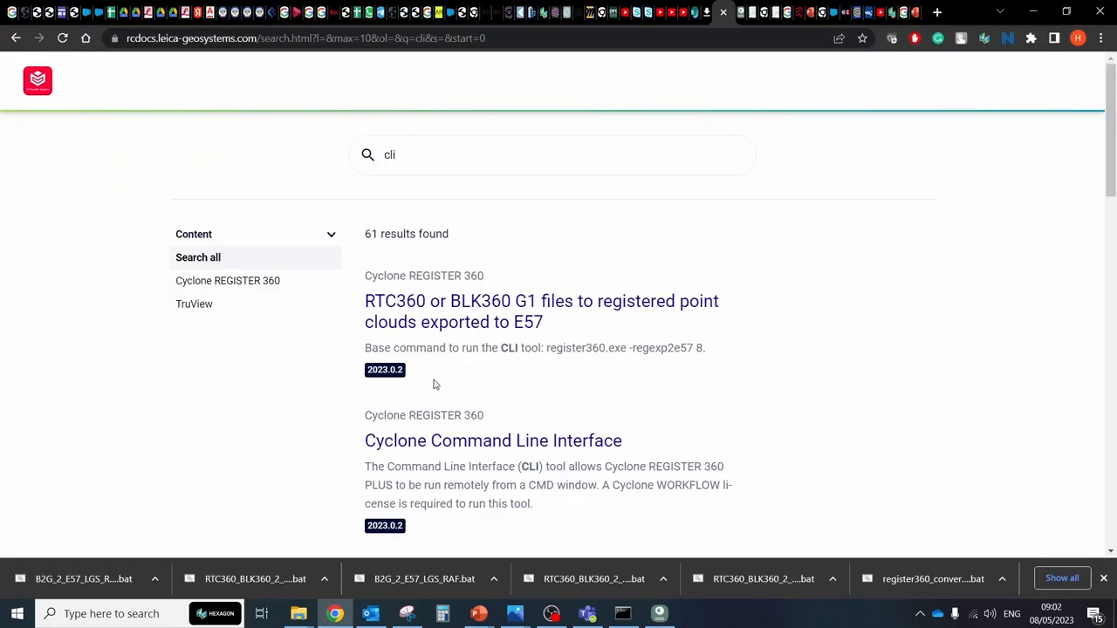
pyautogui.click(492, 440)
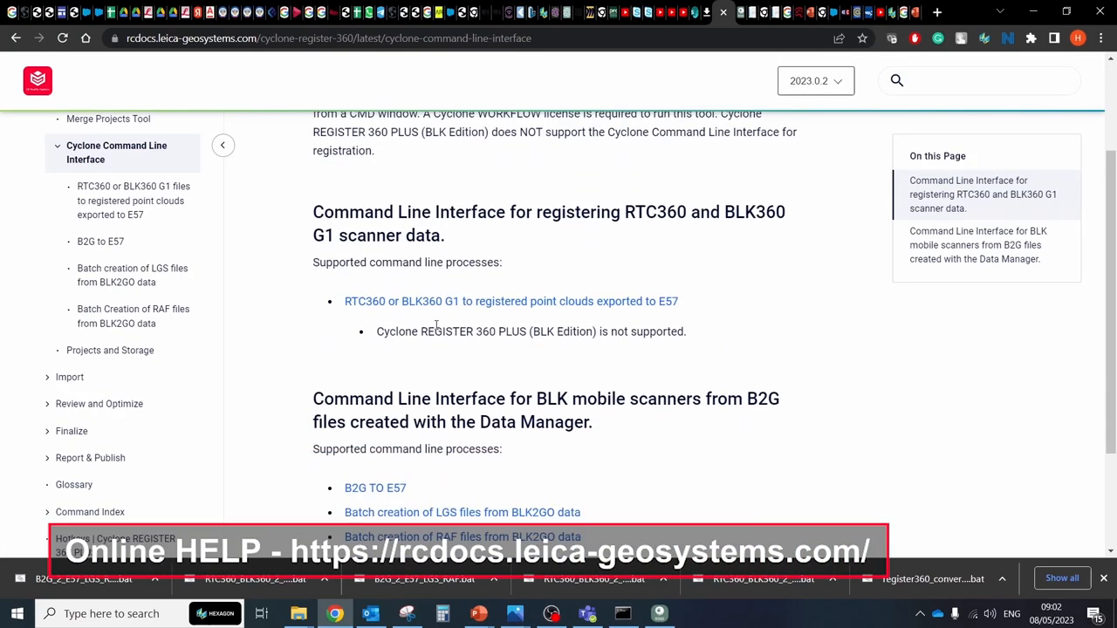
pyautogui.click(374, 488)
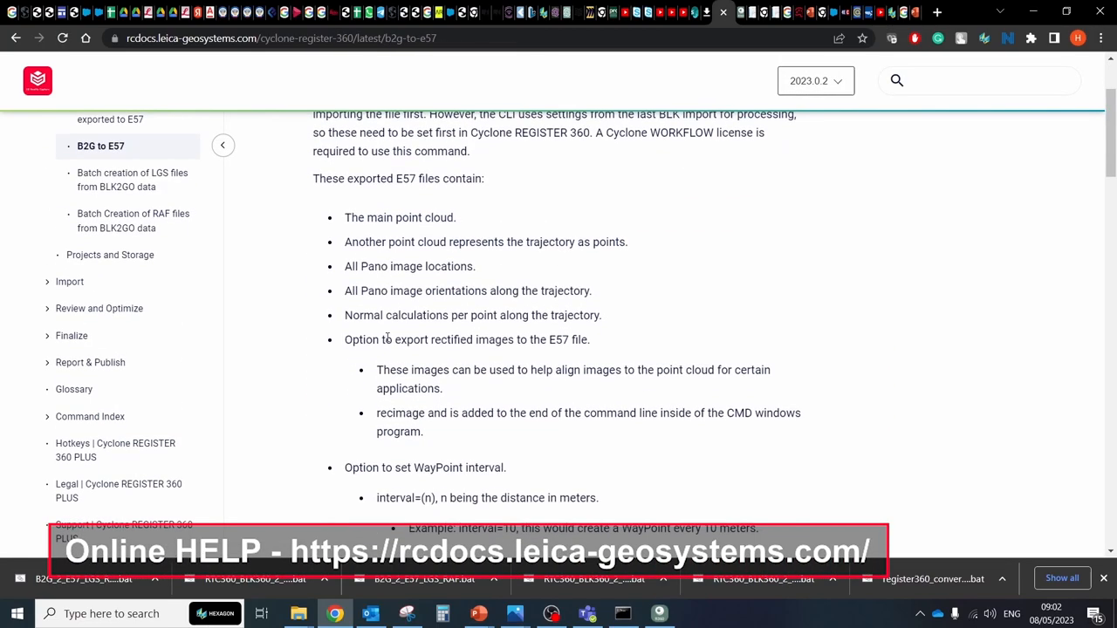
pyautogui.scroll(-3)
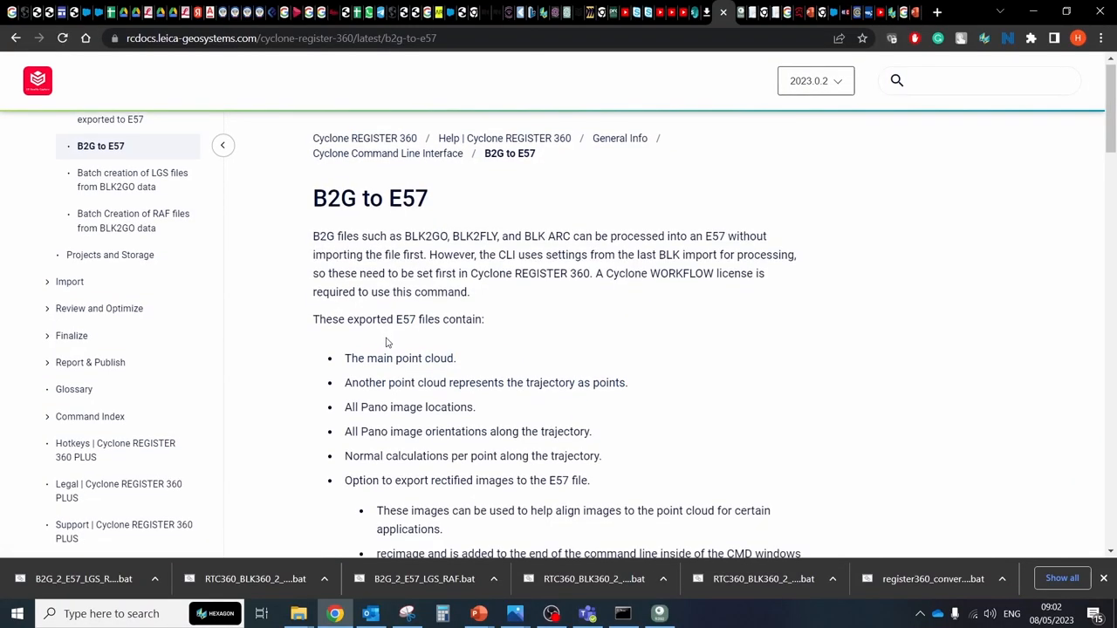
pyautogui.scroll(-3)
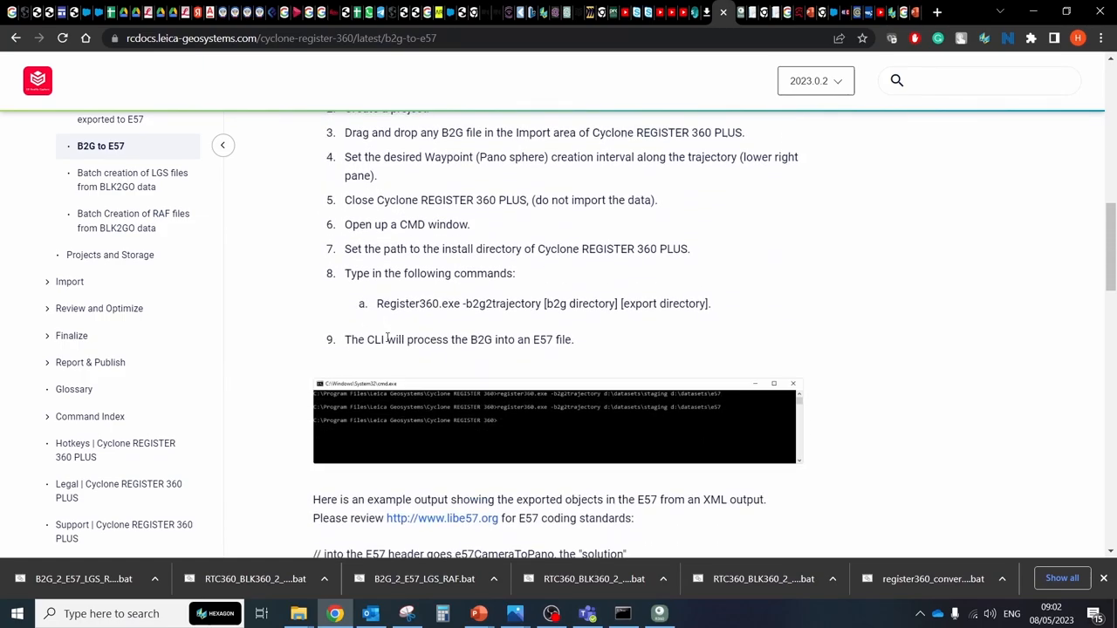
pyautogui.scroll(-3)
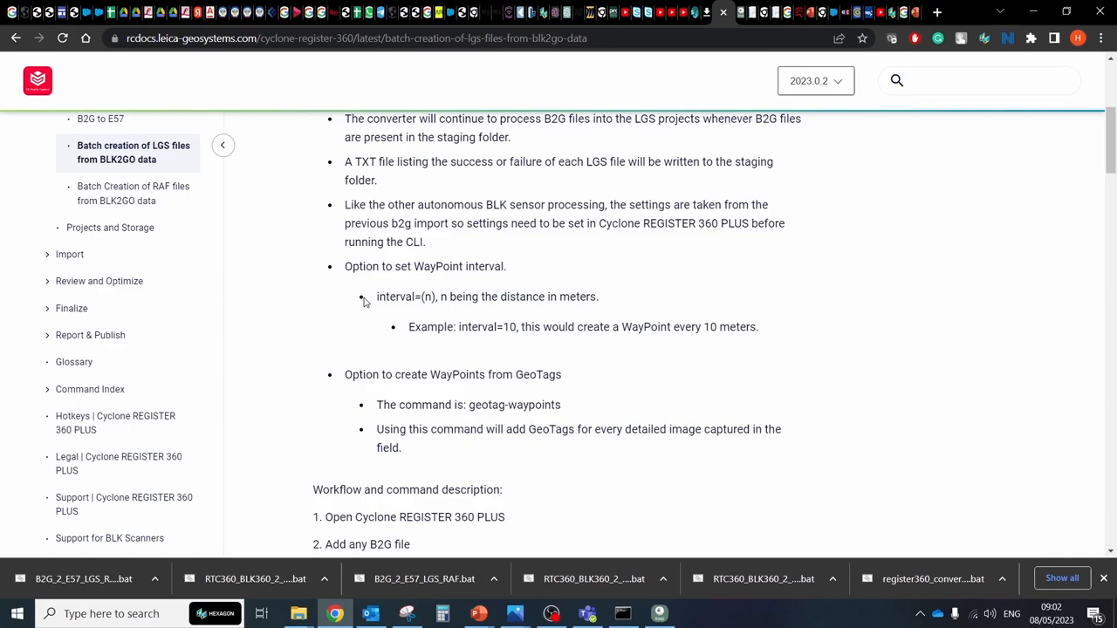
pyautogui.scroll(-3)
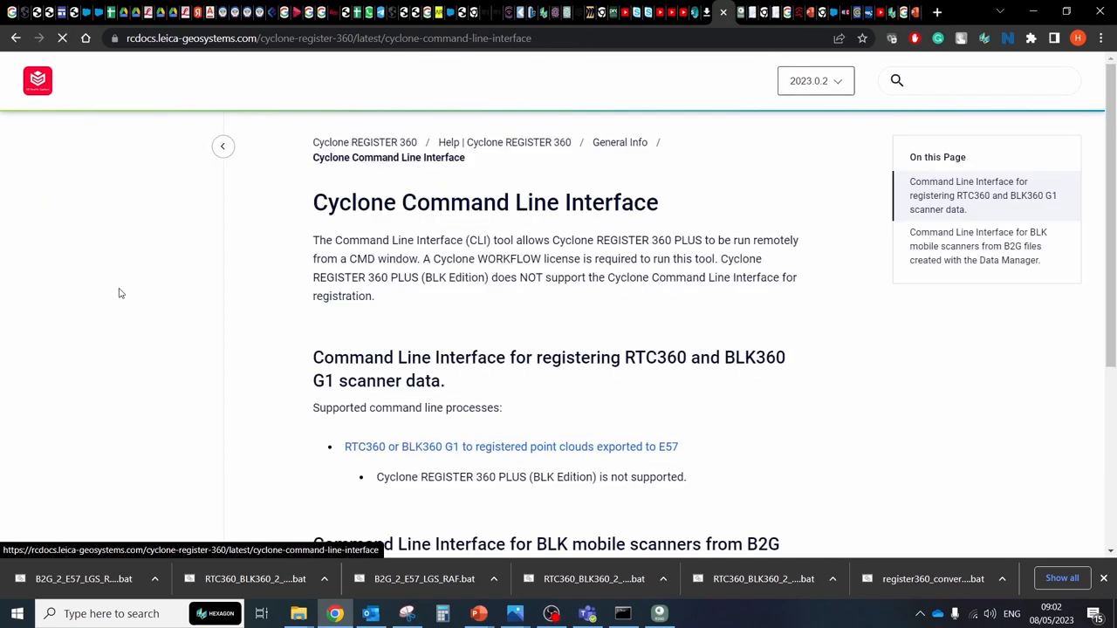
# Step: Read the RTC360 or BLK360 G1 to E57 article and its export options
pyautogui.click(511, 446)
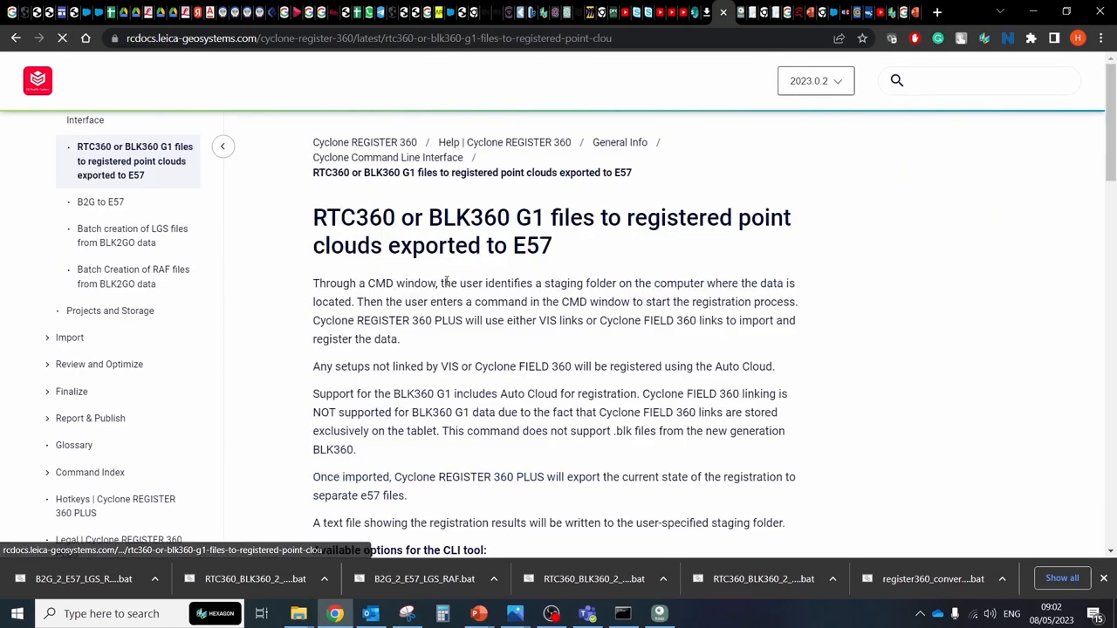
pyautogui.scroll(-3)
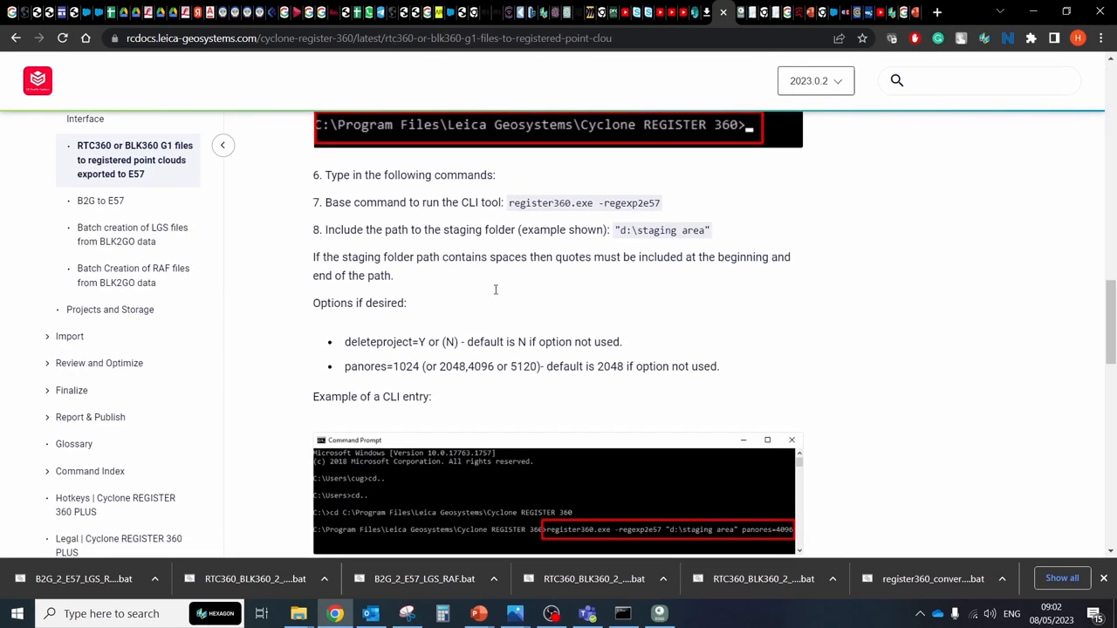
pyautogui.scroll(-3)
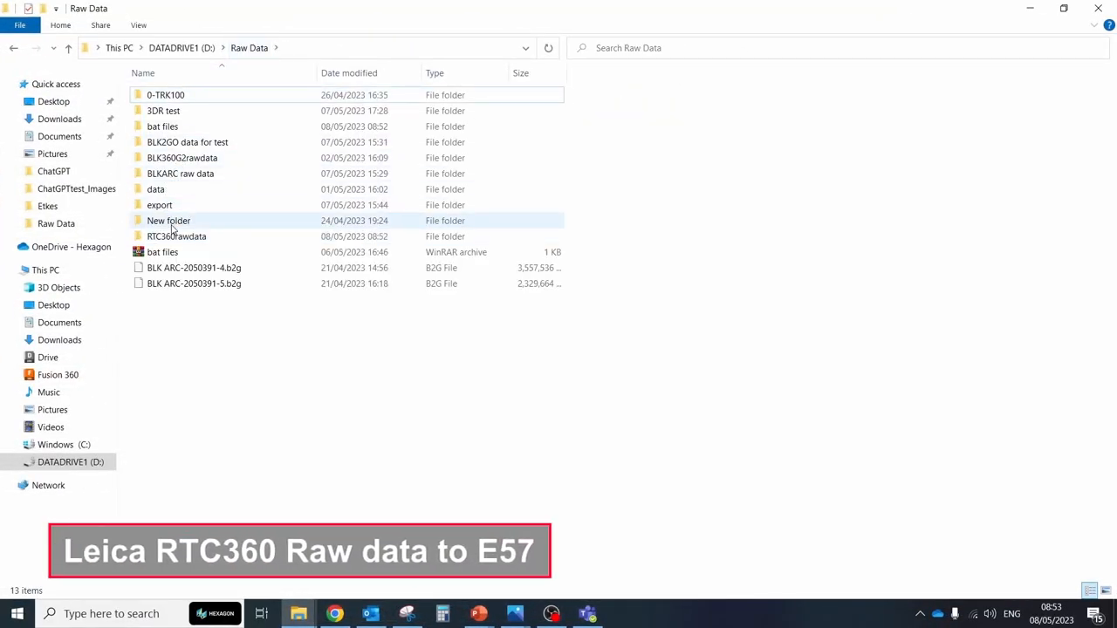
# Step: Open the RTC360rawdata folder and launch Command Prompt via a 'cmd' search
pyautogui.doubleClick(176, 237)
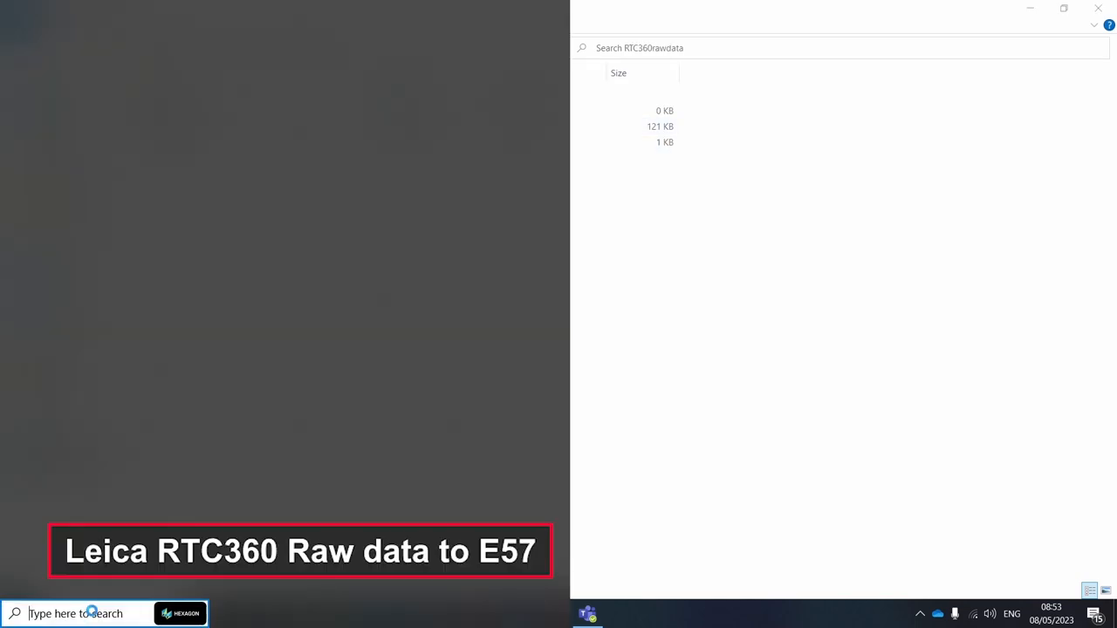
pyautogui.write('cmd')
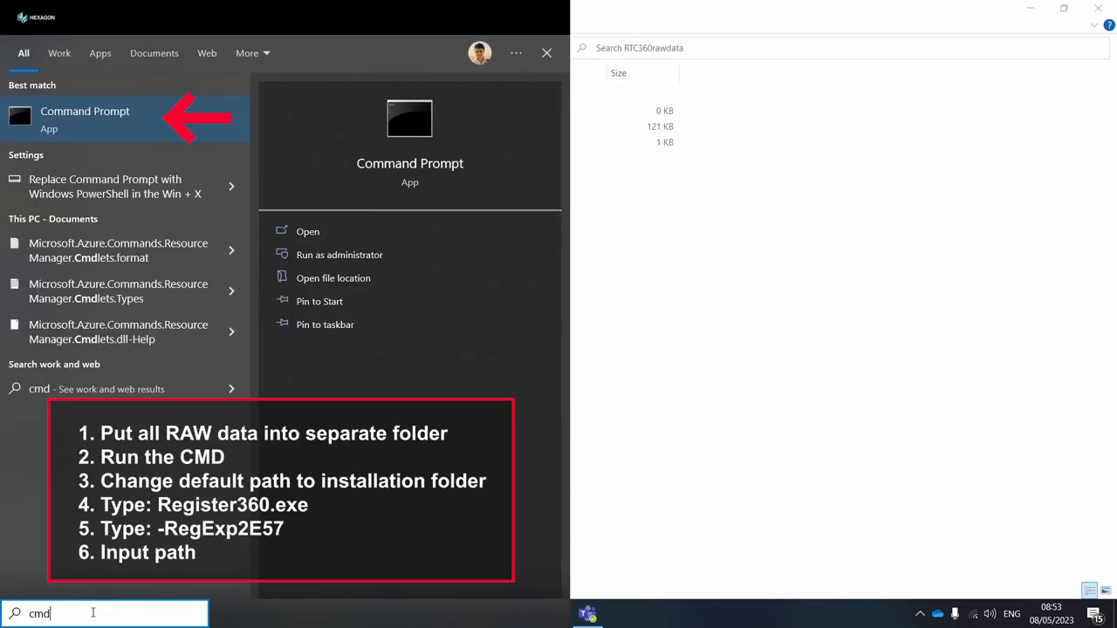
pyautogui.click(85, 110)
pyautogui.write('cd C:\\')
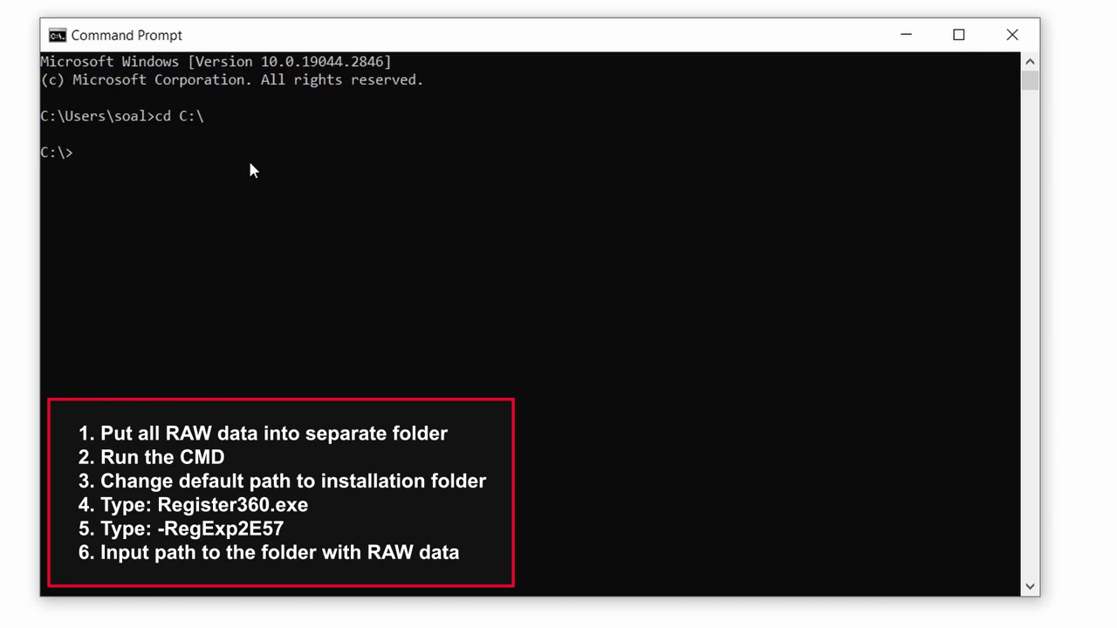
# Step: Change directory into C:\Program Files\Leica Geosystems\Cyclone REGISTER 360
pyautogui.write('cd Program F')
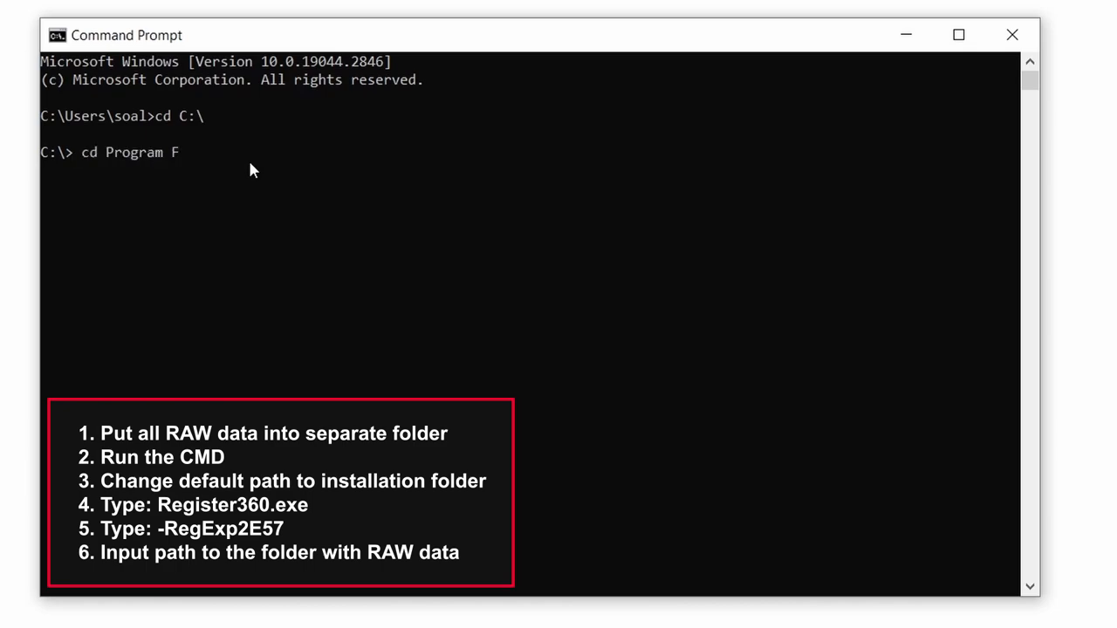
pyautogui.write('iles\\Leica Geosystems\\Cyclone R')
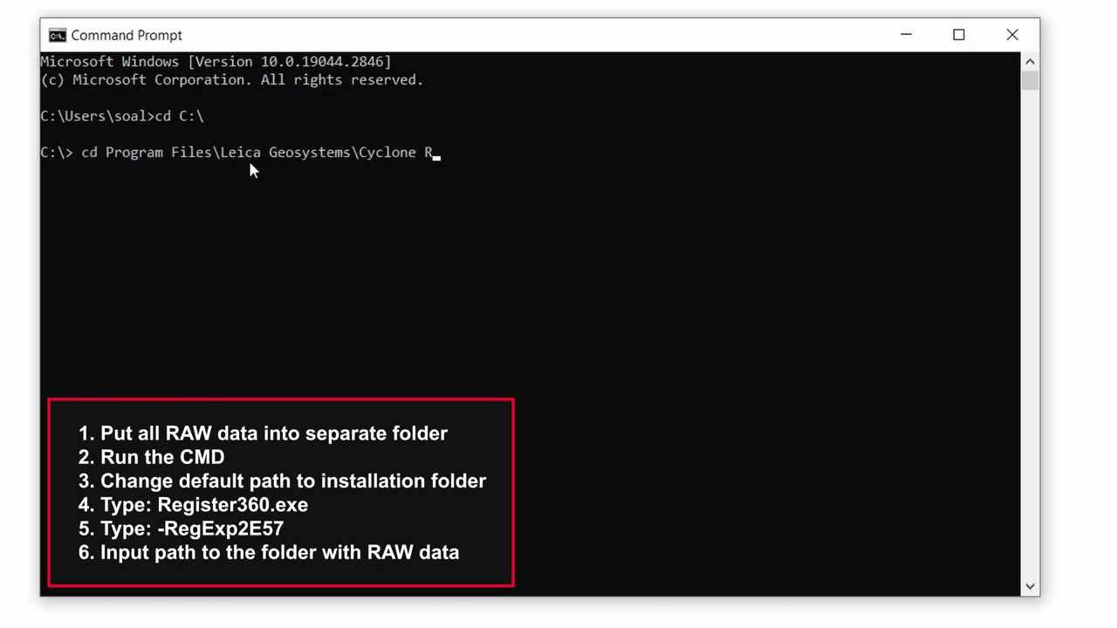
pyautogui.press('Enter')
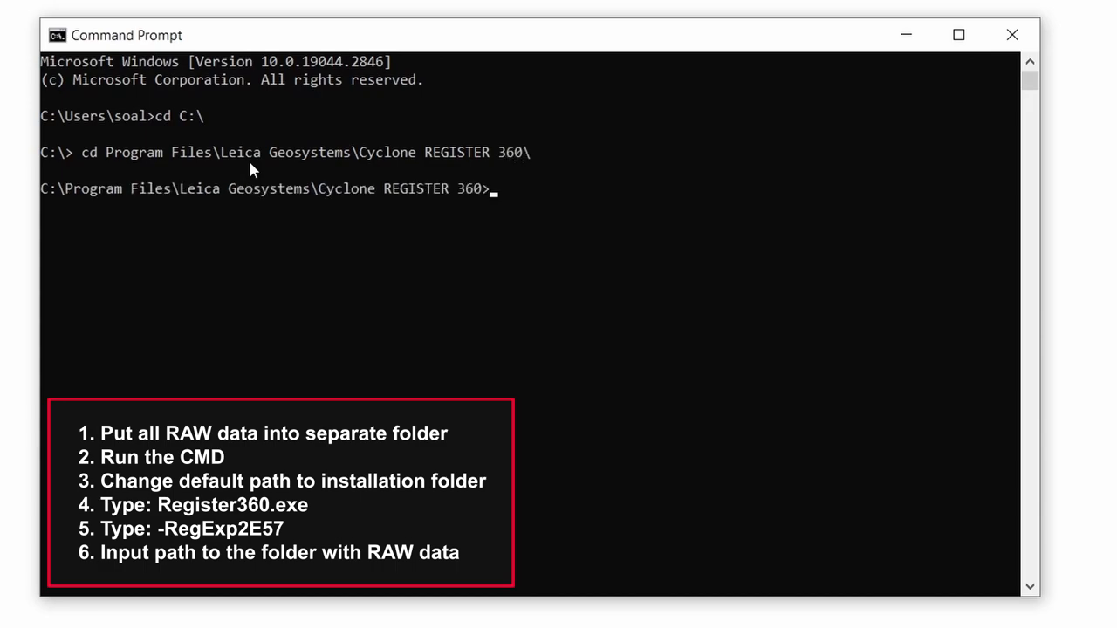
# Step: Type Register360.exe -regexp2e57 for RTC360rawdata with DeleteProject=Y, Panores=4096 and BundledE57s
pyautogui.write('Register360.exe -regexp')
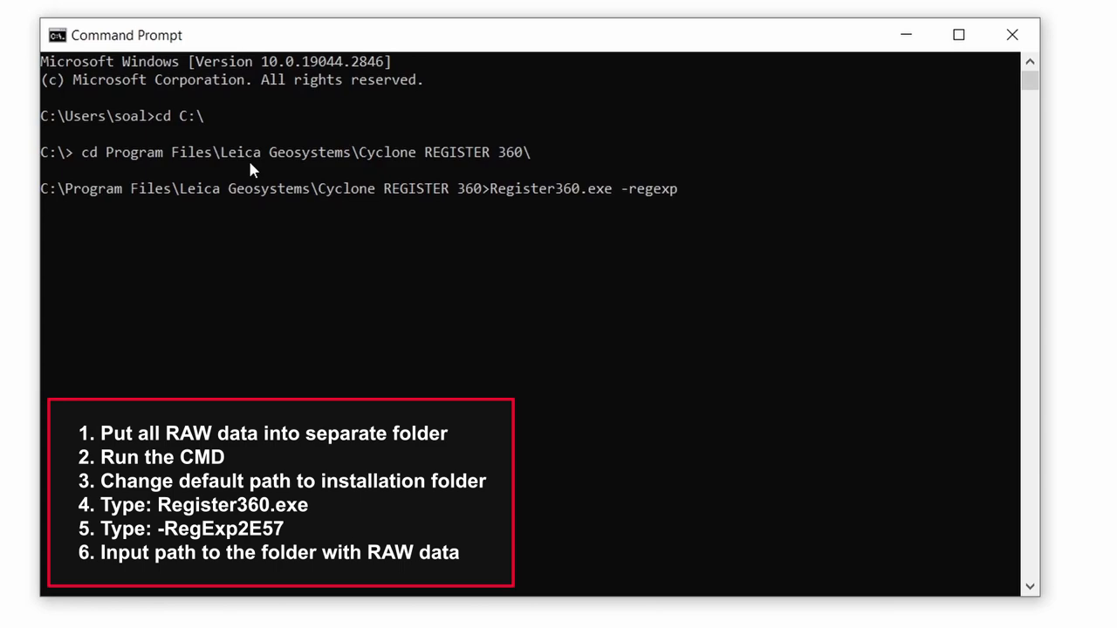
pyautogui.write('2e57 "D:\\Raw Data\\RTC360rawdata')
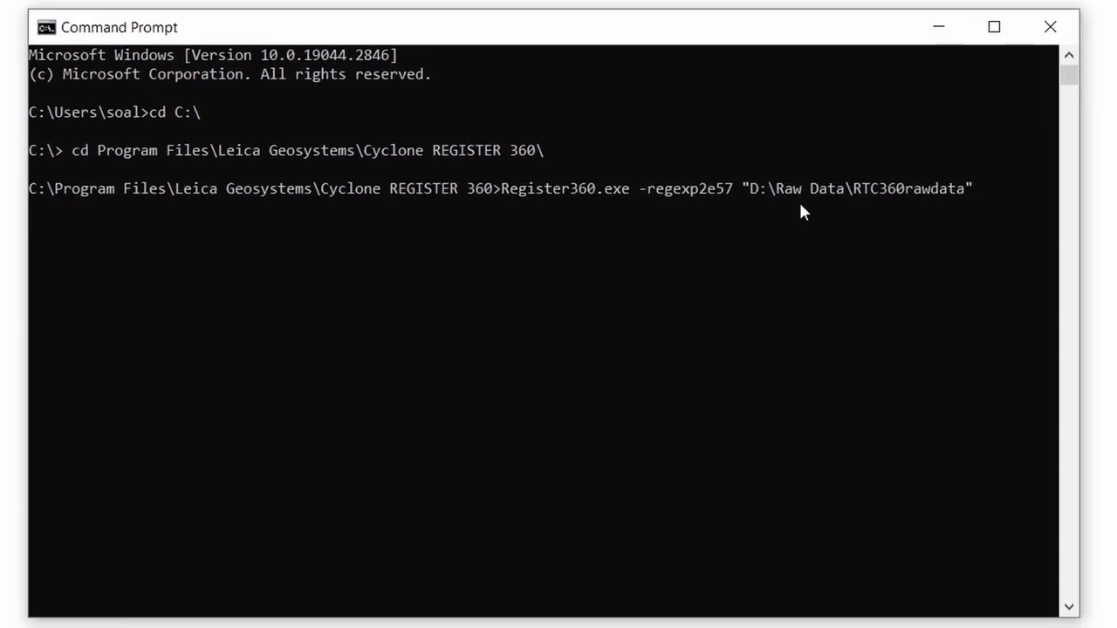
pyautogui.write('DDel')
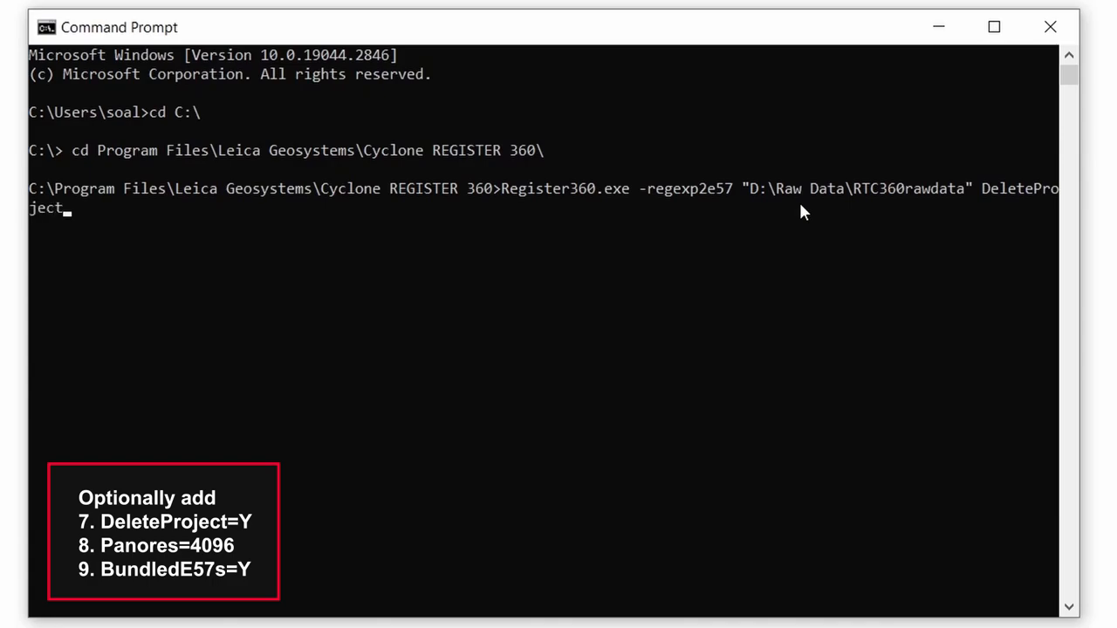
pyautogui.write('=Y')
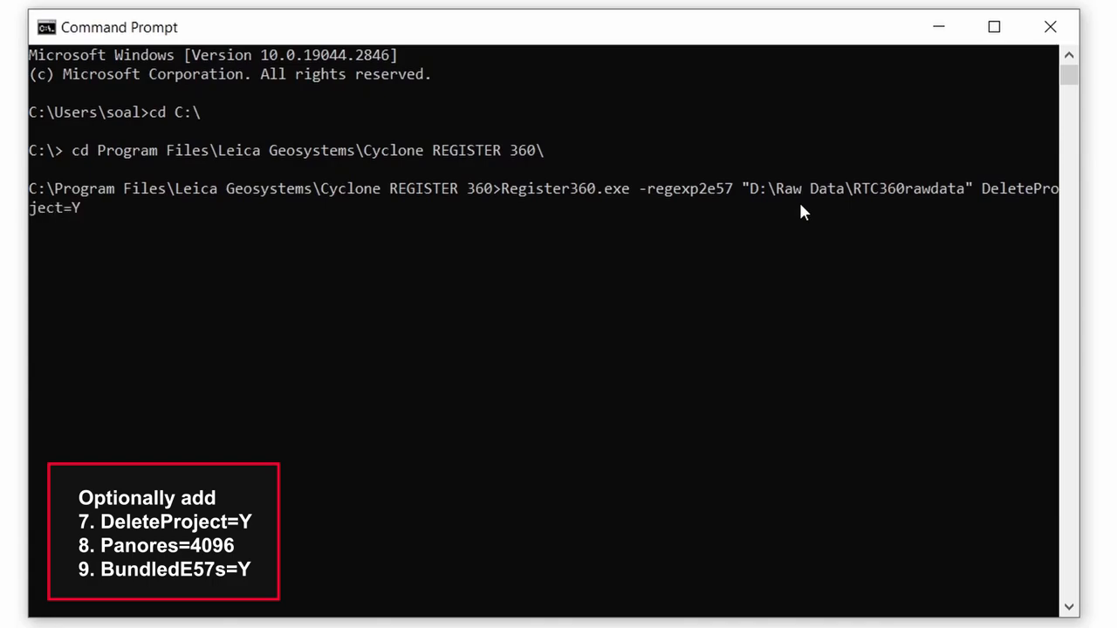
pyautogui.write('Panores+')
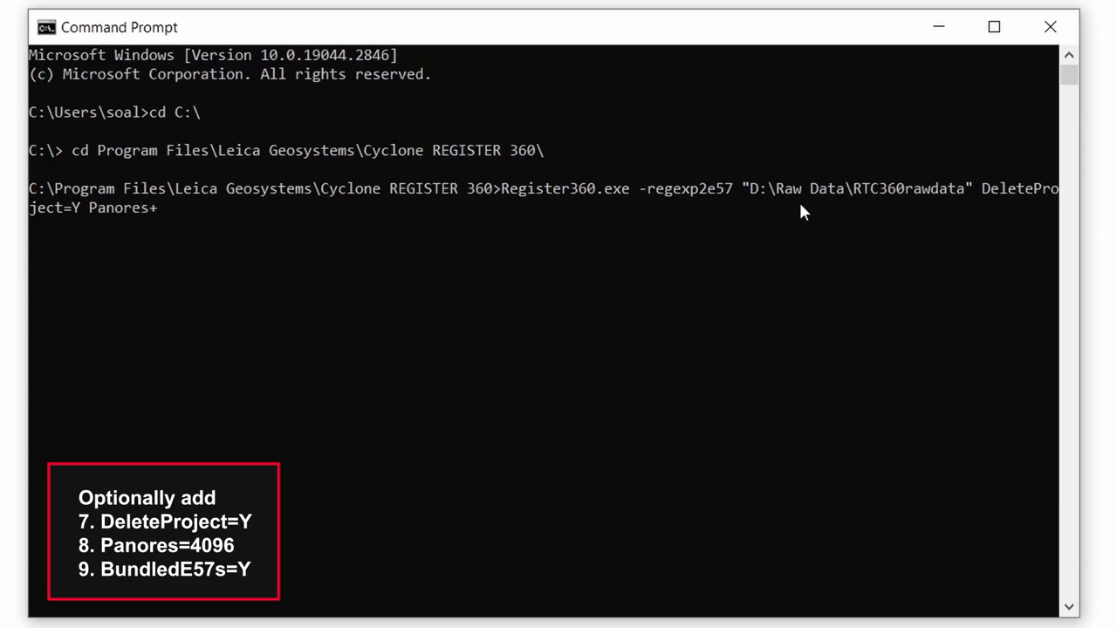
pyautogui.write('4096')
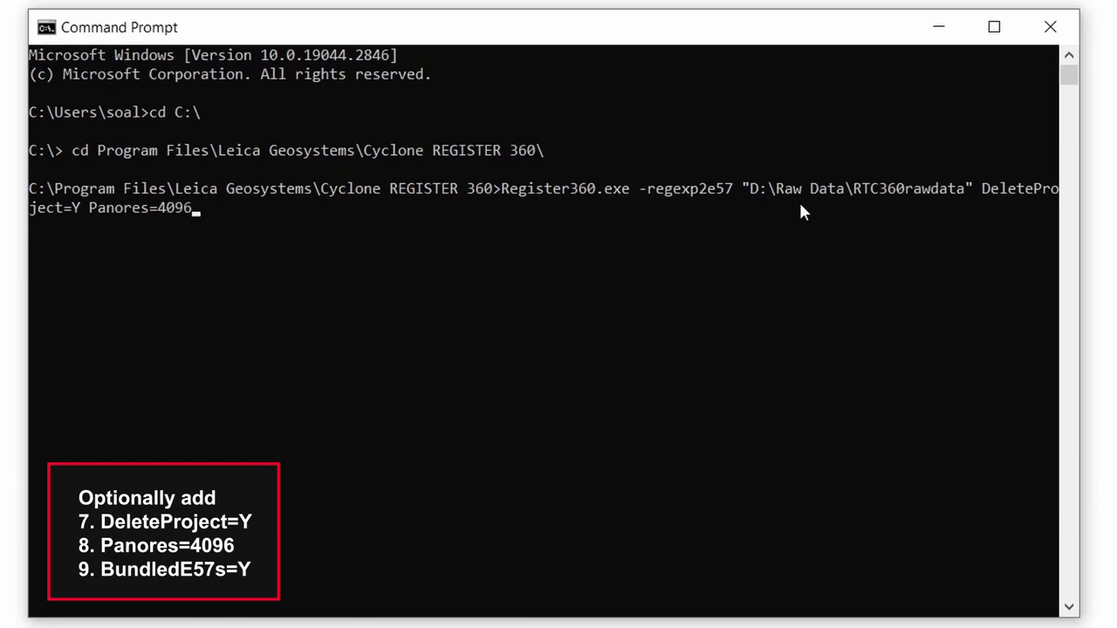
pyautogui.write('Bun')
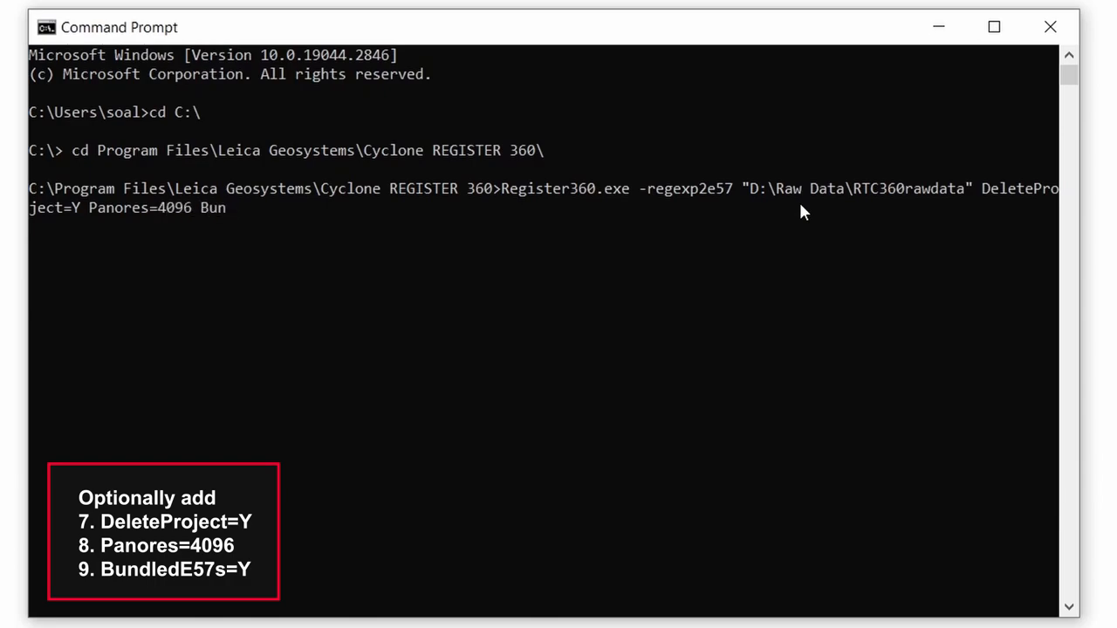
pyautogui.write('dle')
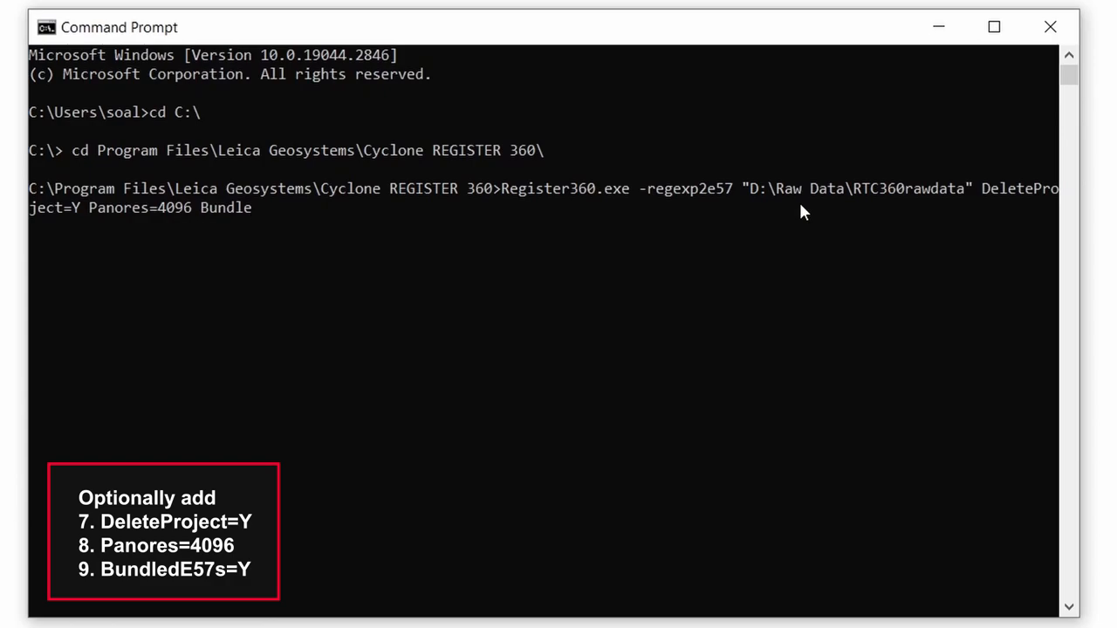
pyautogui.write('de57s')
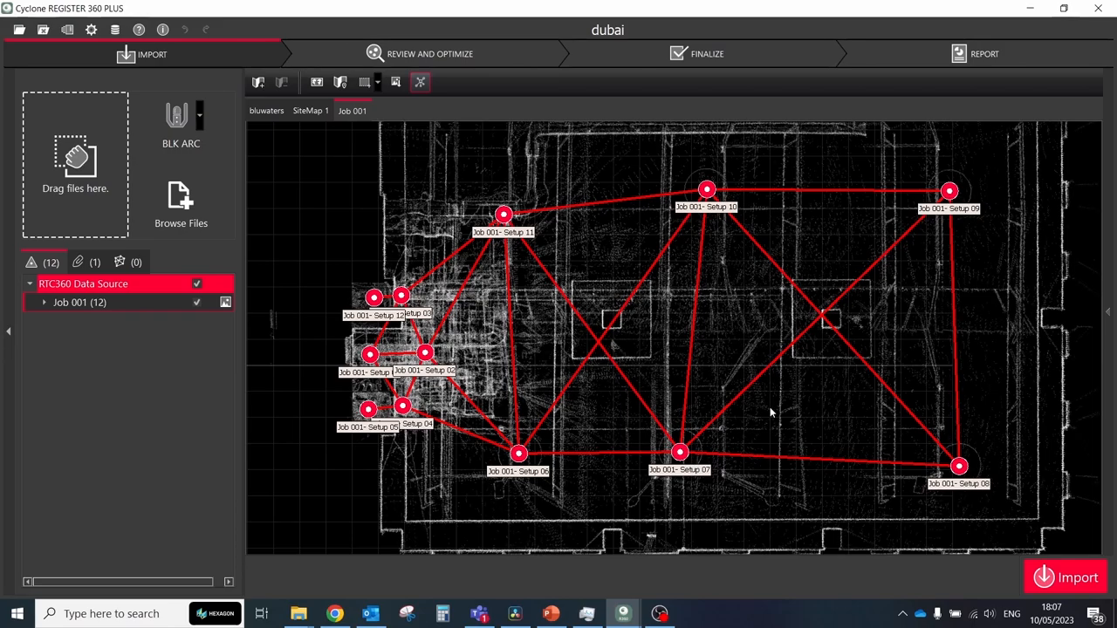
pyautogui.moveTo(740, 410)
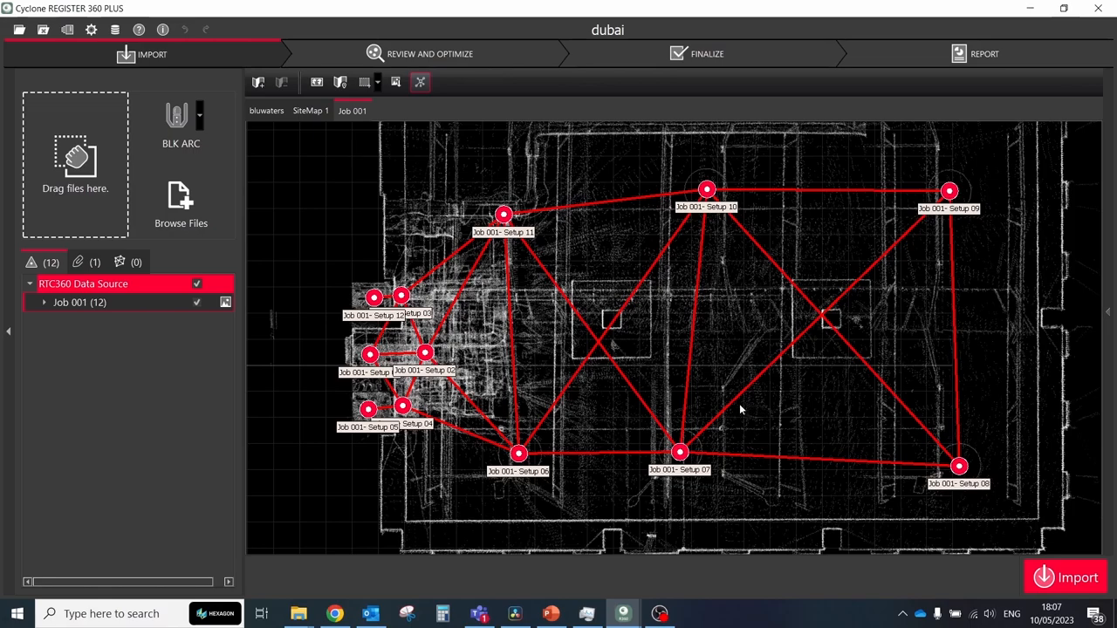
pyautogui.moveTo(300, 200)
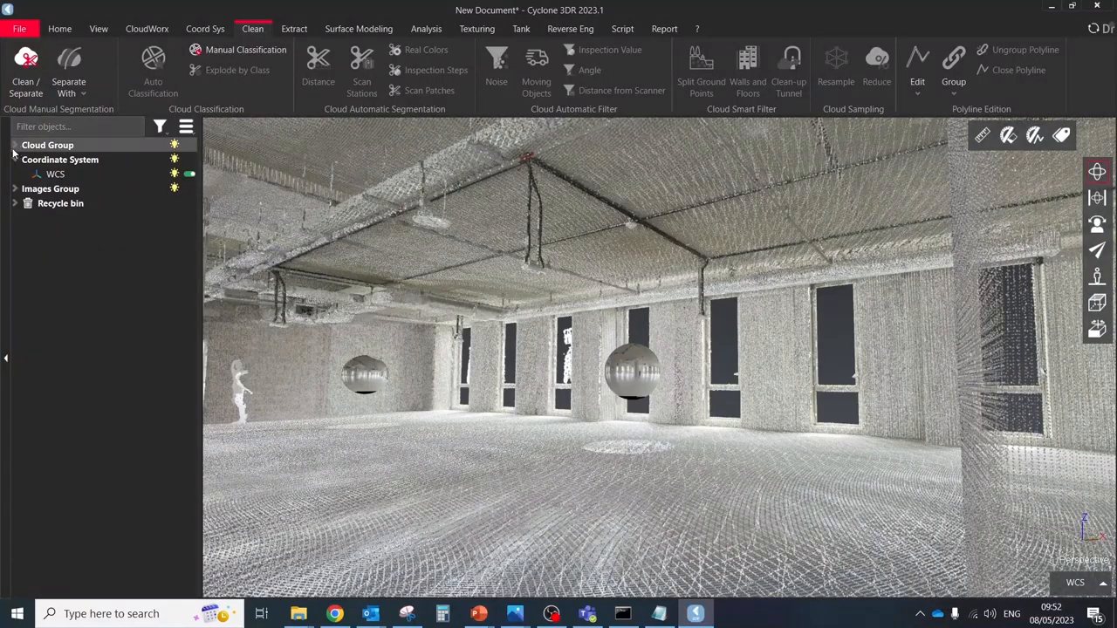
pyautogui.click(298, 613)
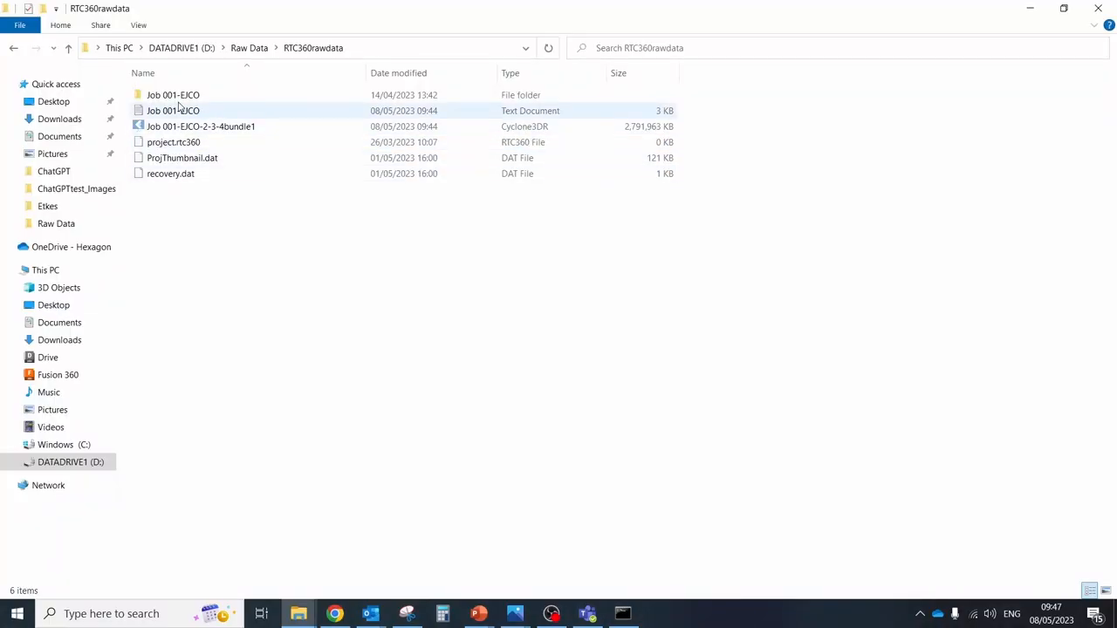
# Step: Open the Job 001-EJCO report to view the 12-setup registration summary
pyautogui.doubleClick(173, 110)
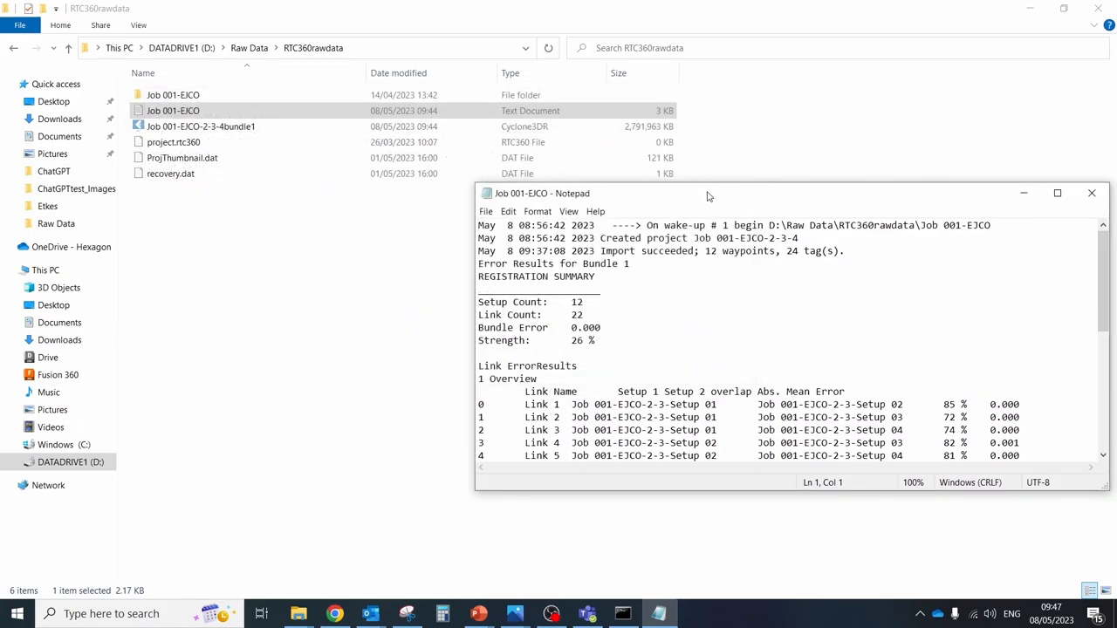
pyautogui.click(1056, 193)
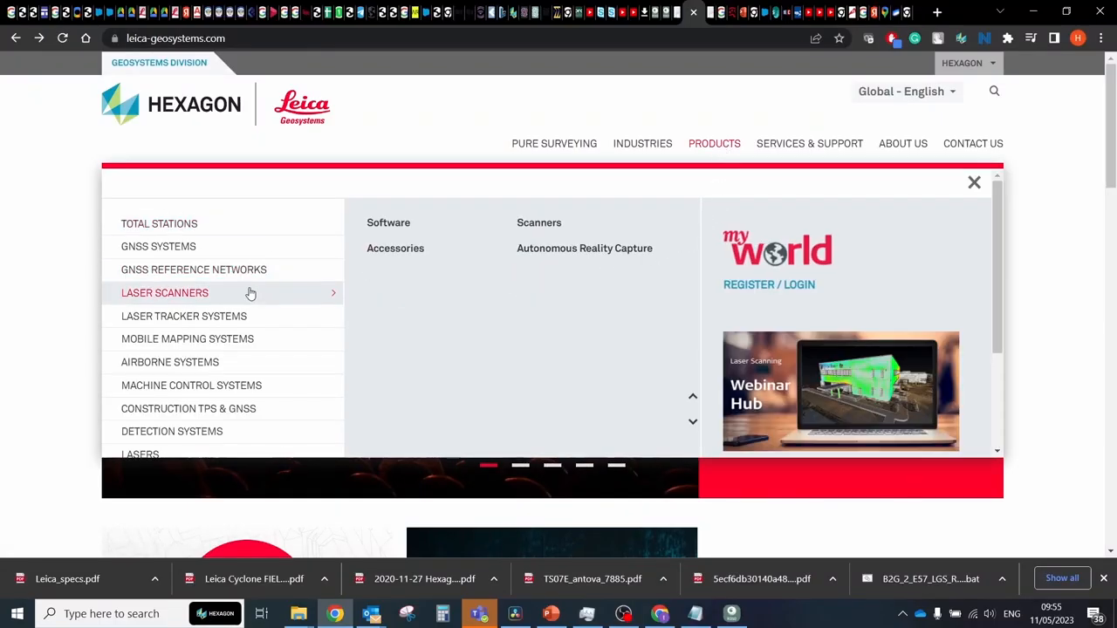
# Step: Browse the Autonomous Reality Capture page listing BLK2GO, BLK2FLY and BLK ARC scanners
pyautogui.click(585, 248)
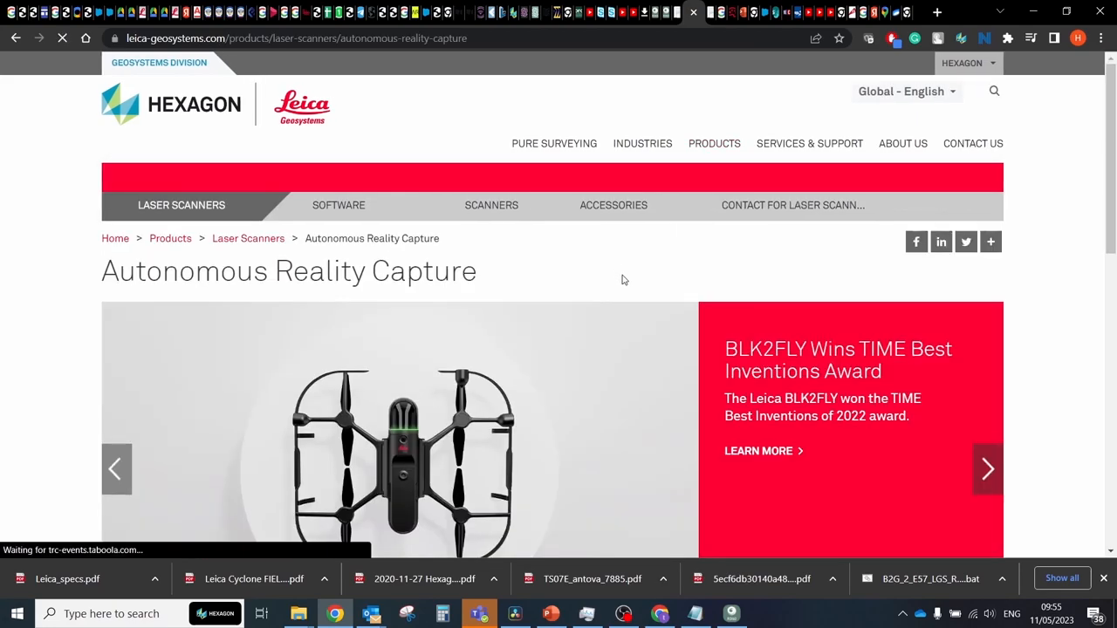
pyautogui.scroll(-3)
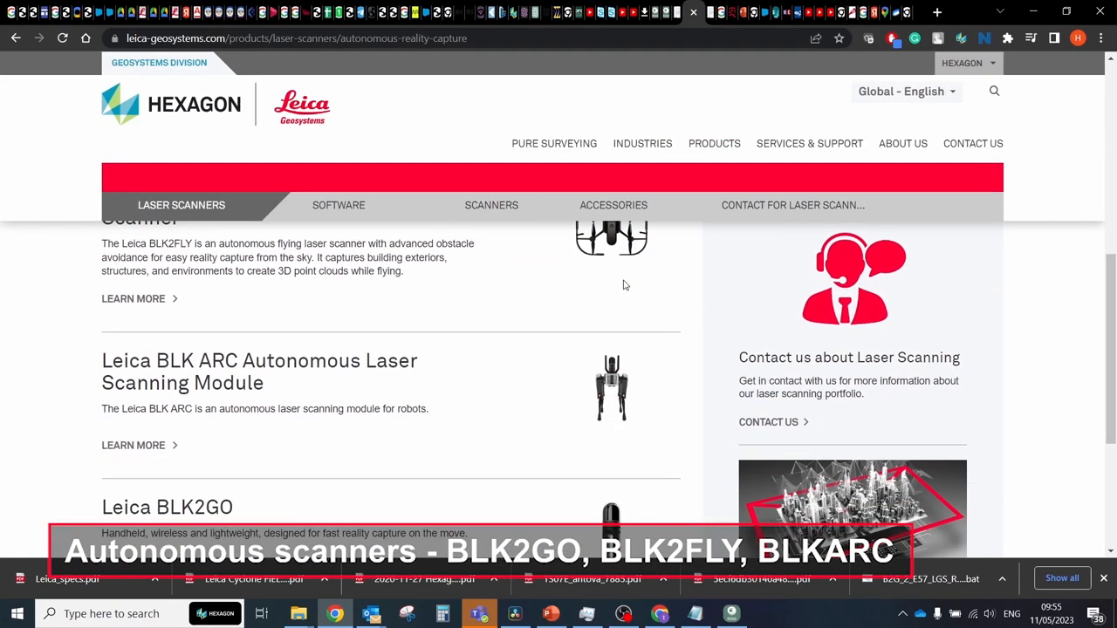
pyautogui.scroll(-3)
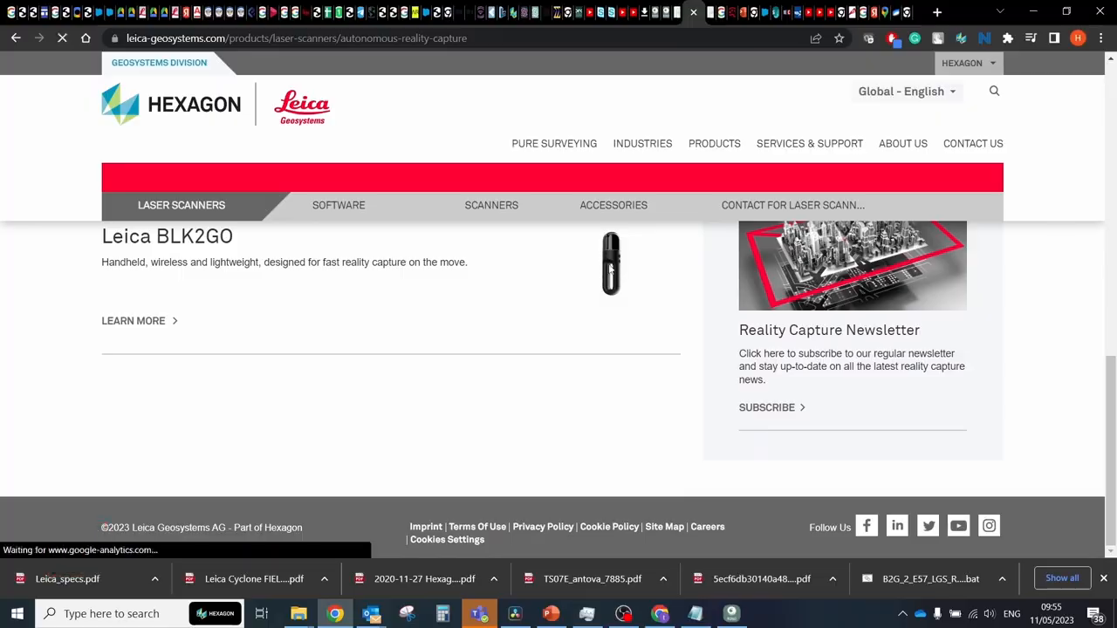
pyautogui.click(514, 613)
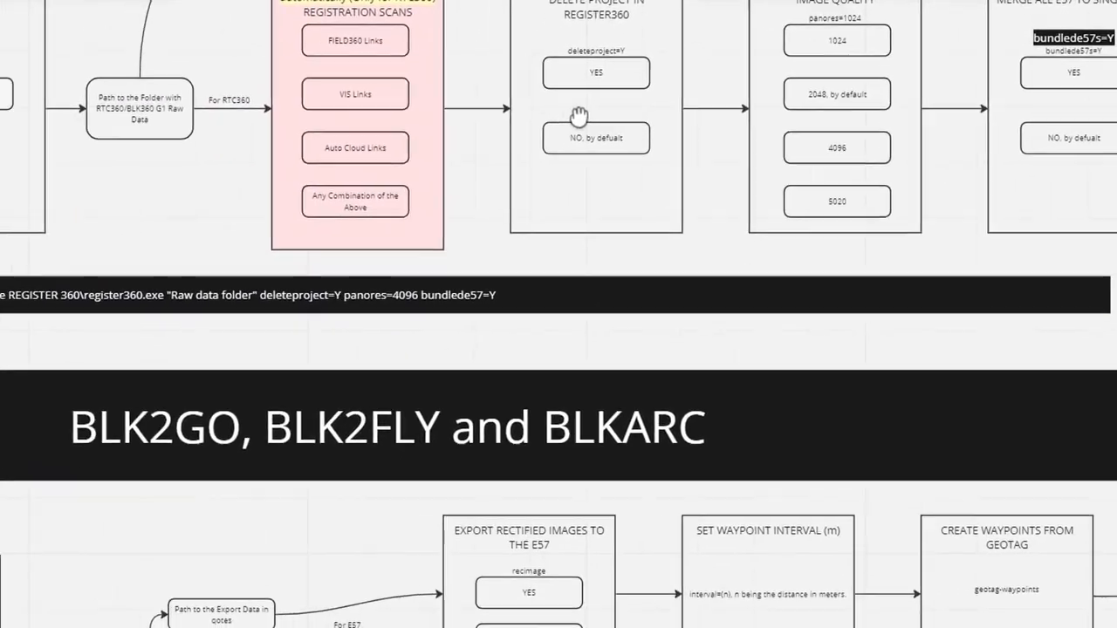
pyautogui.scroll(-3)
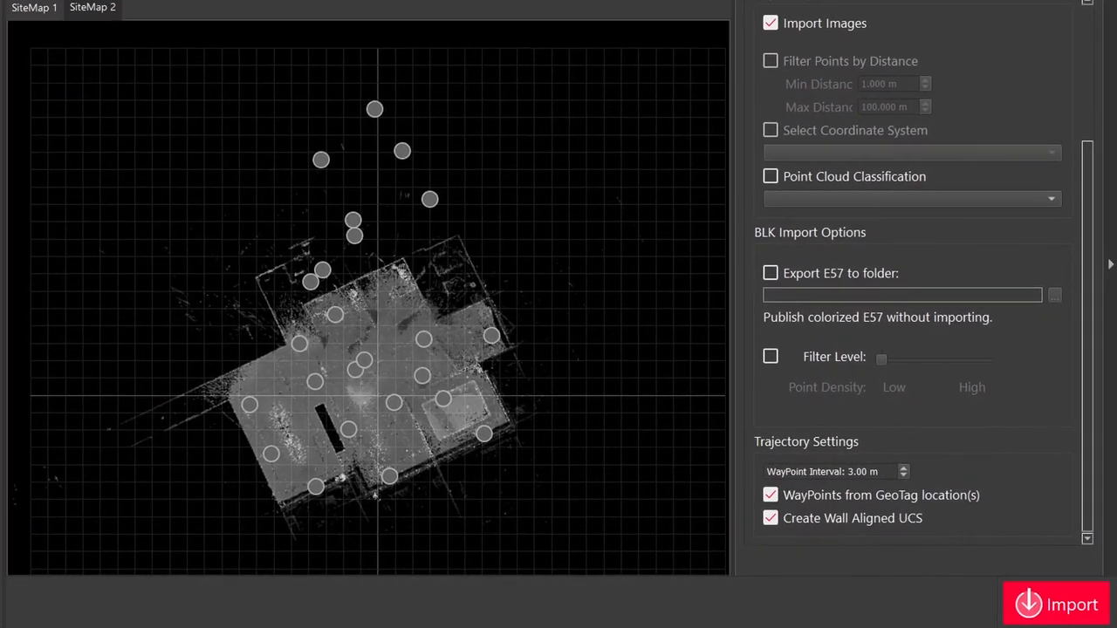
pyautogui.click(1056, 604)
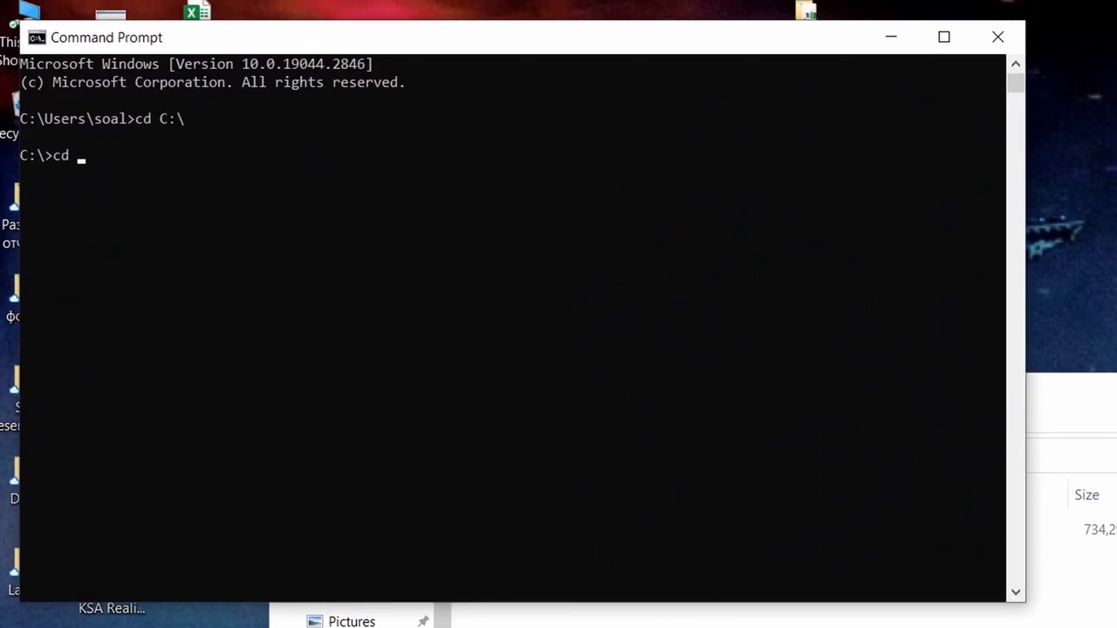
# Step: Run Register360.exe -b2g2lgs from the Cyclone Register 360 folder on the BLK2GO test data
pyautogui.write('Program Files\\')
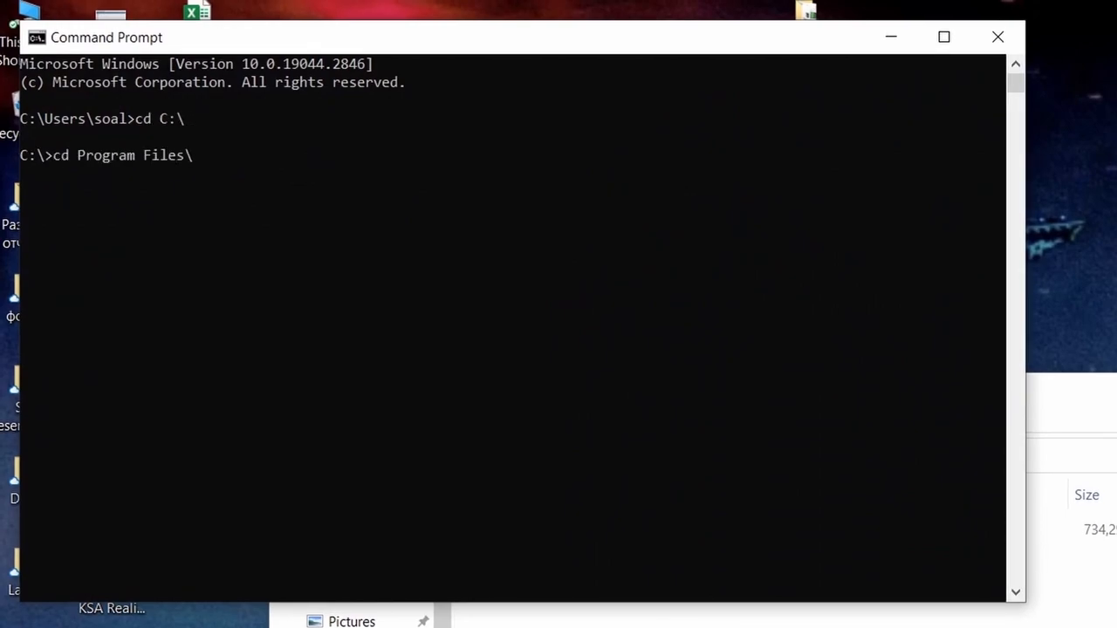
pyautogui.write('Leica Geosystems\\Cyclone')
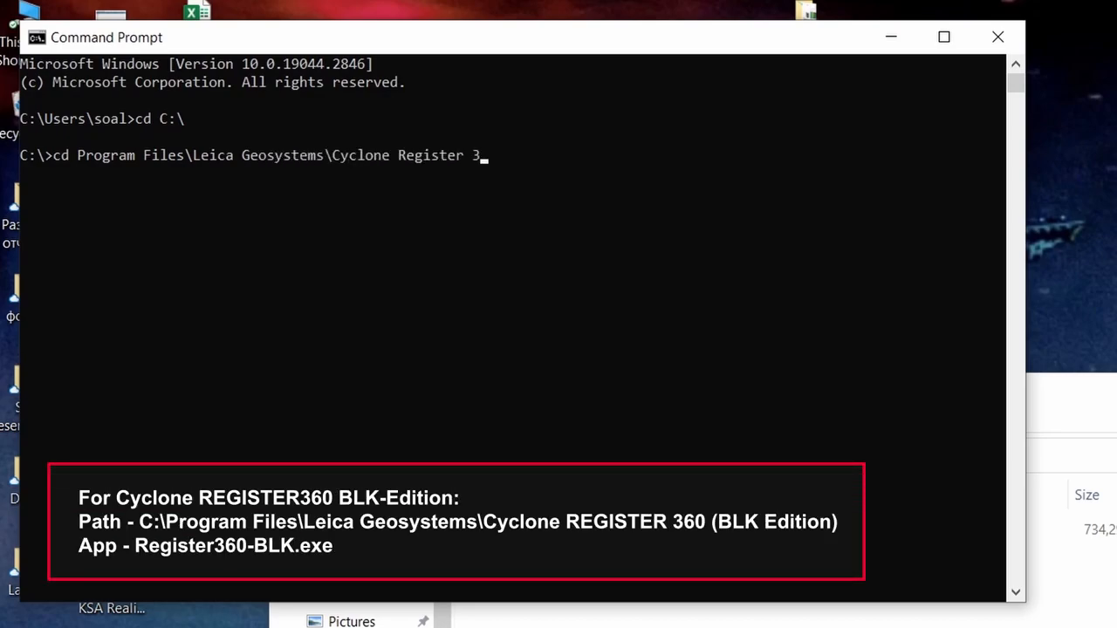
pyautogui.write('Register')
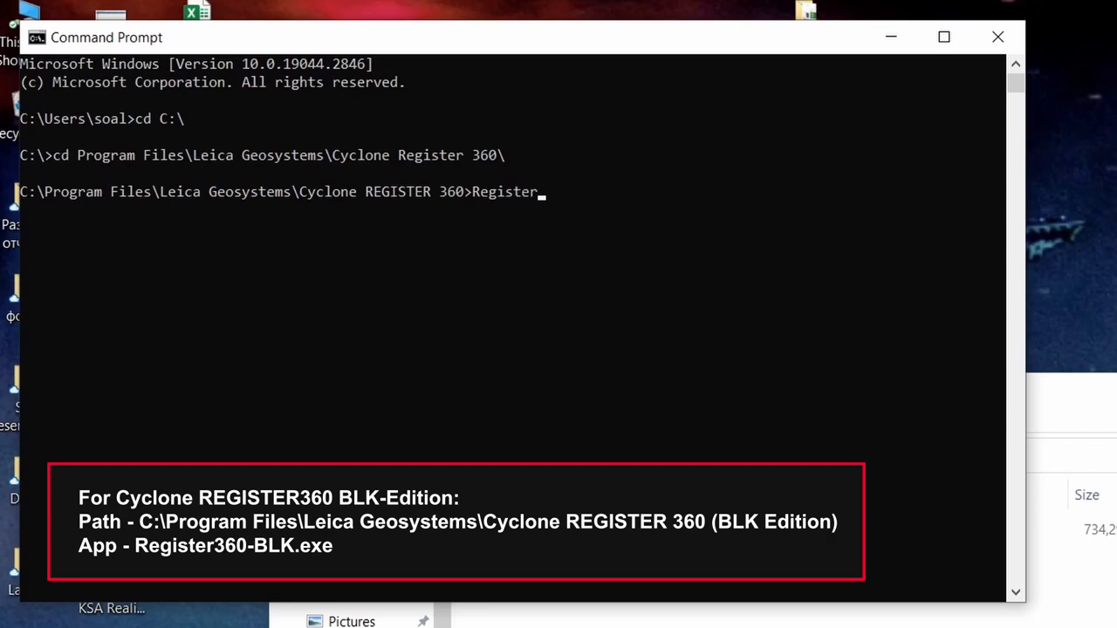
pyautogui.write('360.exe -b2')
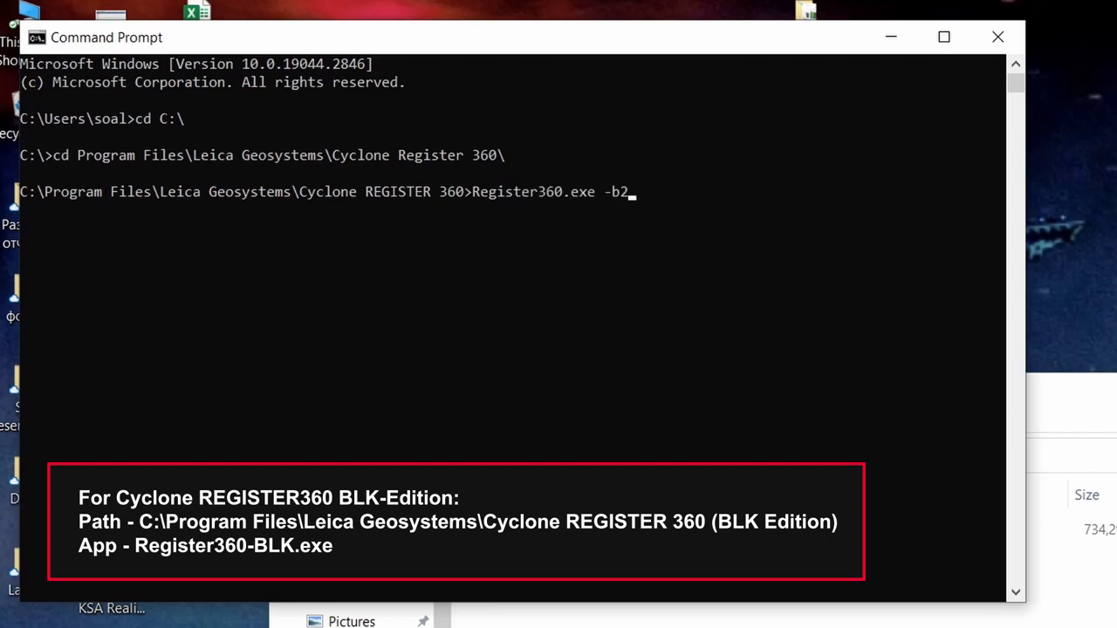
pyautogui.write('g2lgs "D:\\Raw Data\\BLK2GO data for test')
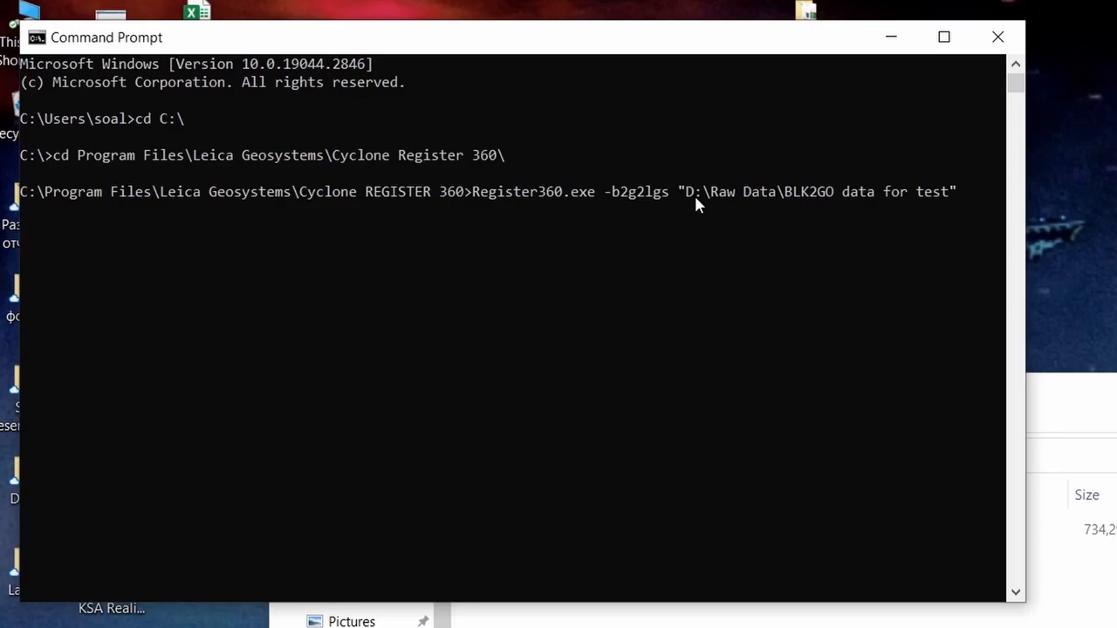
pyautogui.press('enter')
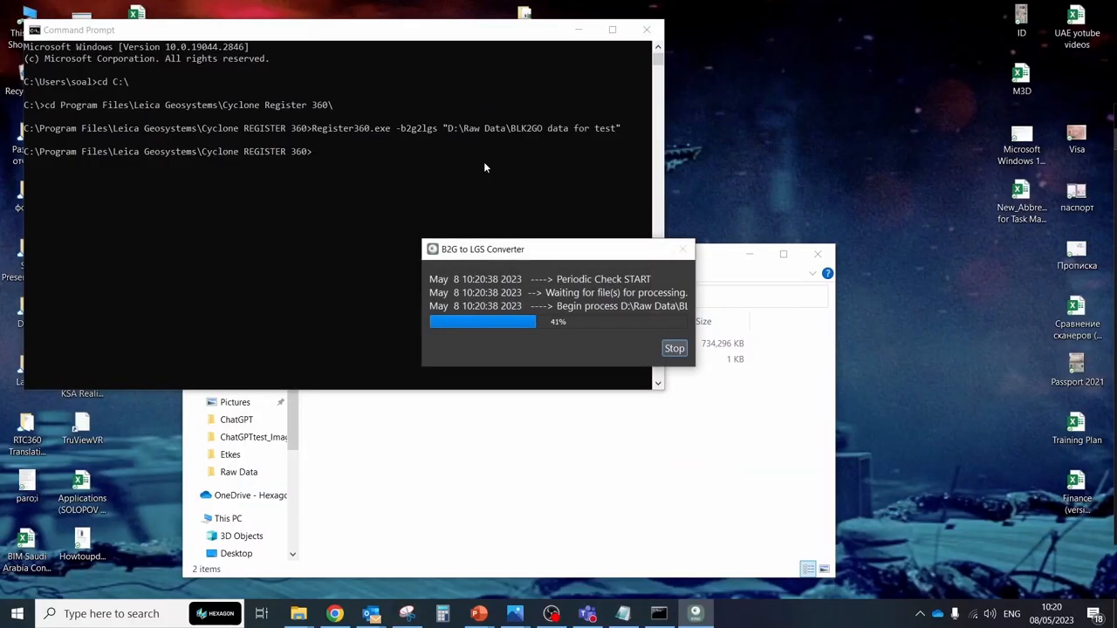